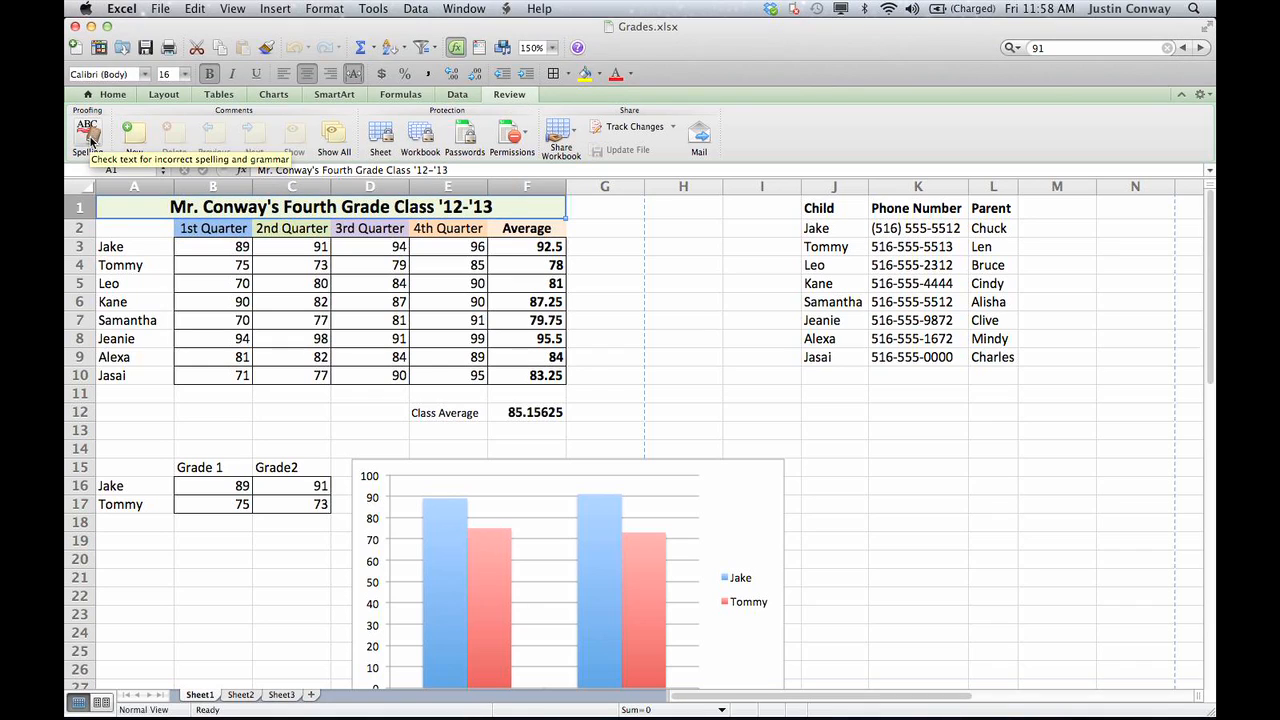
Spell-check the sheet, ignoring all flagged instances of Alexa and Jasai
{"action": "left_click", "coordinate": [88, 137]}
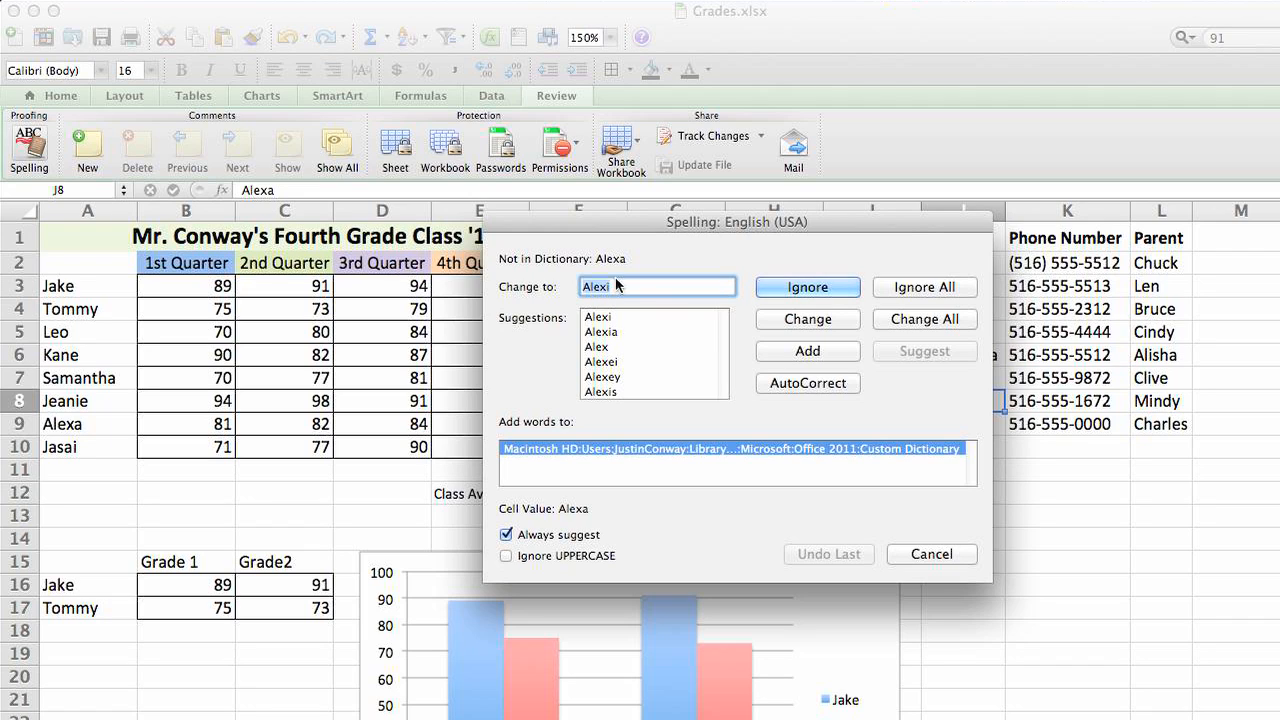
{"action": "mouse_move", "coordinate": [743, 265]}
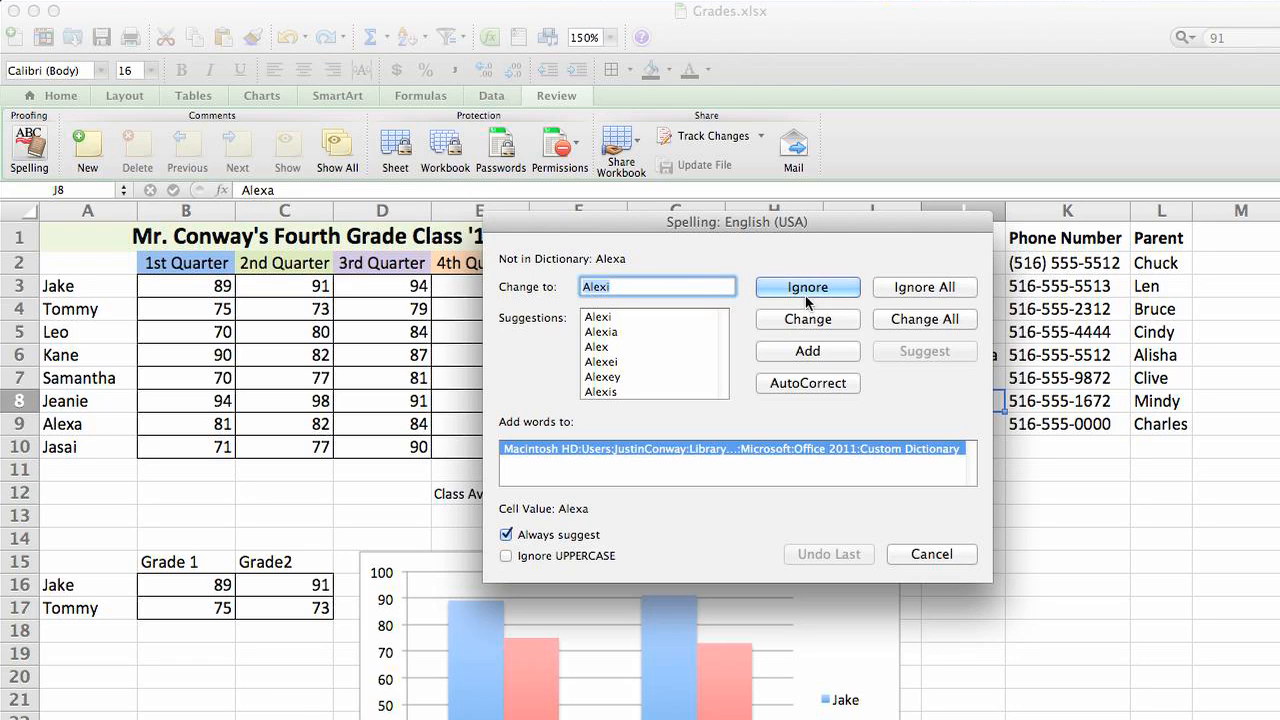
{"action": "mouse_move", "coordinate": [787, 298]}
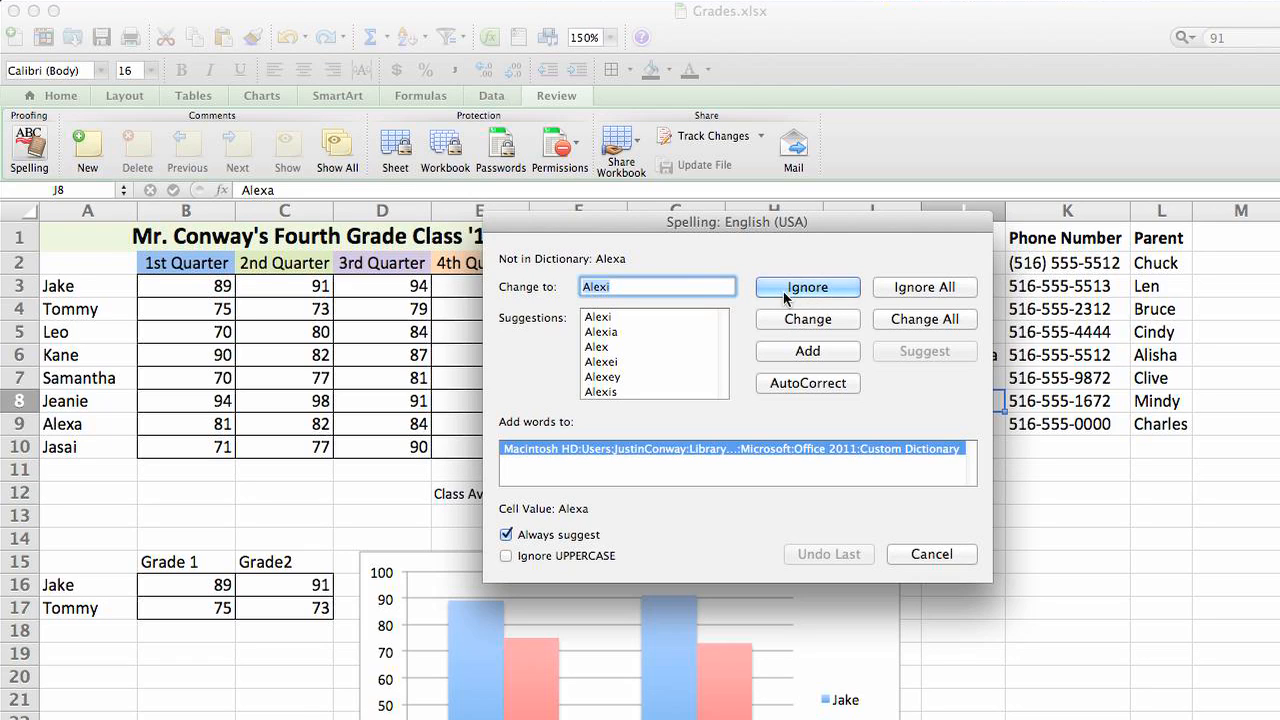
{"action": "left_click", "coordinate": [807, 287]}
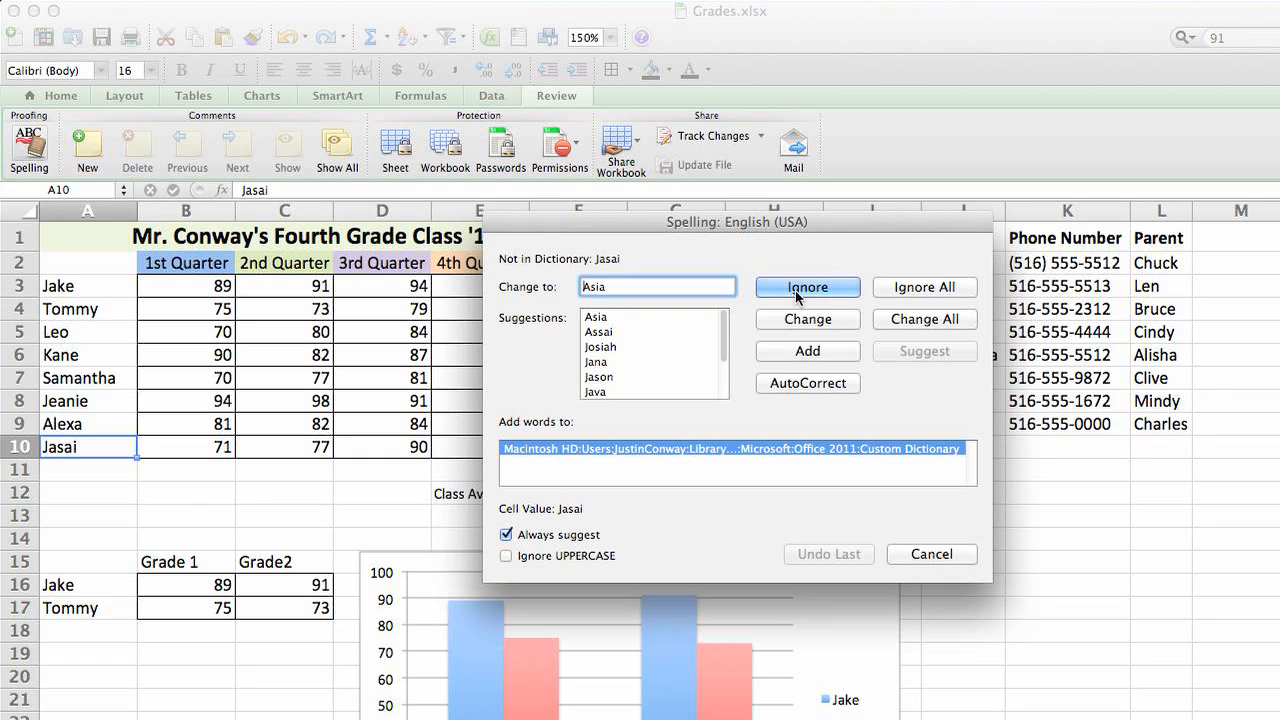
{"action": "left_click", "coordinate": [807, 287]}
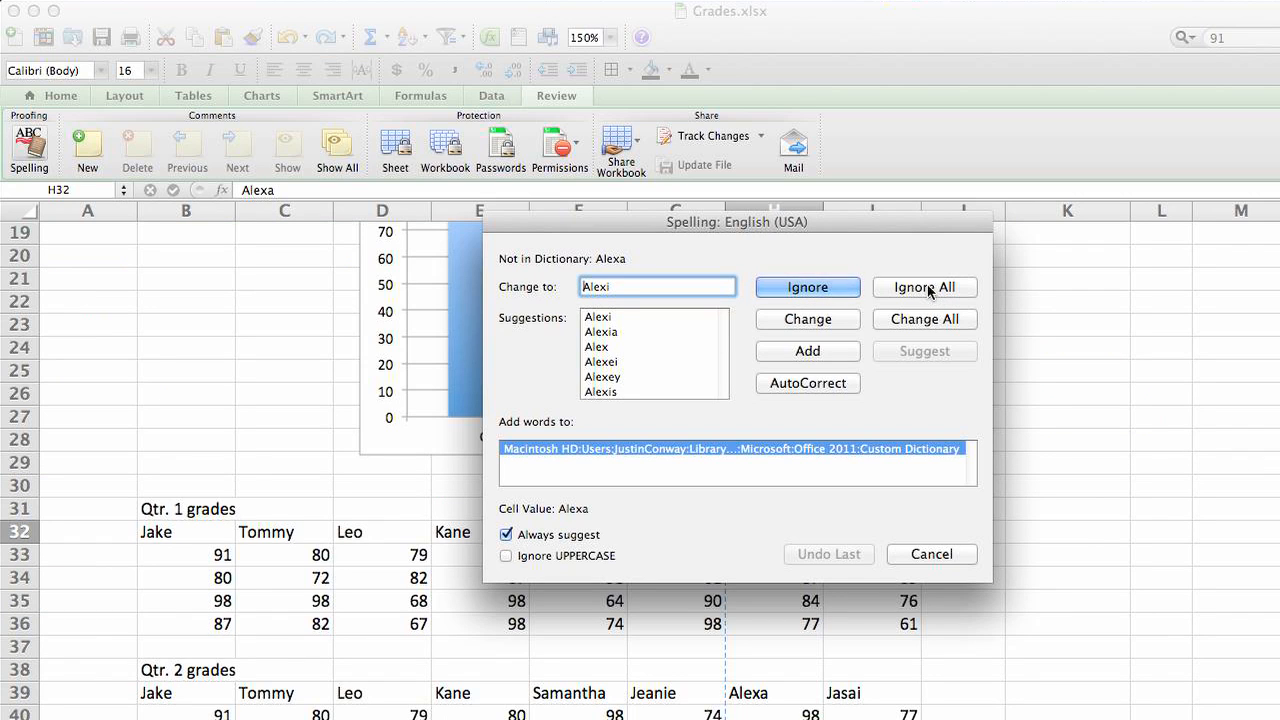
{"action": "left_click", "coordinate": [807, 287]}
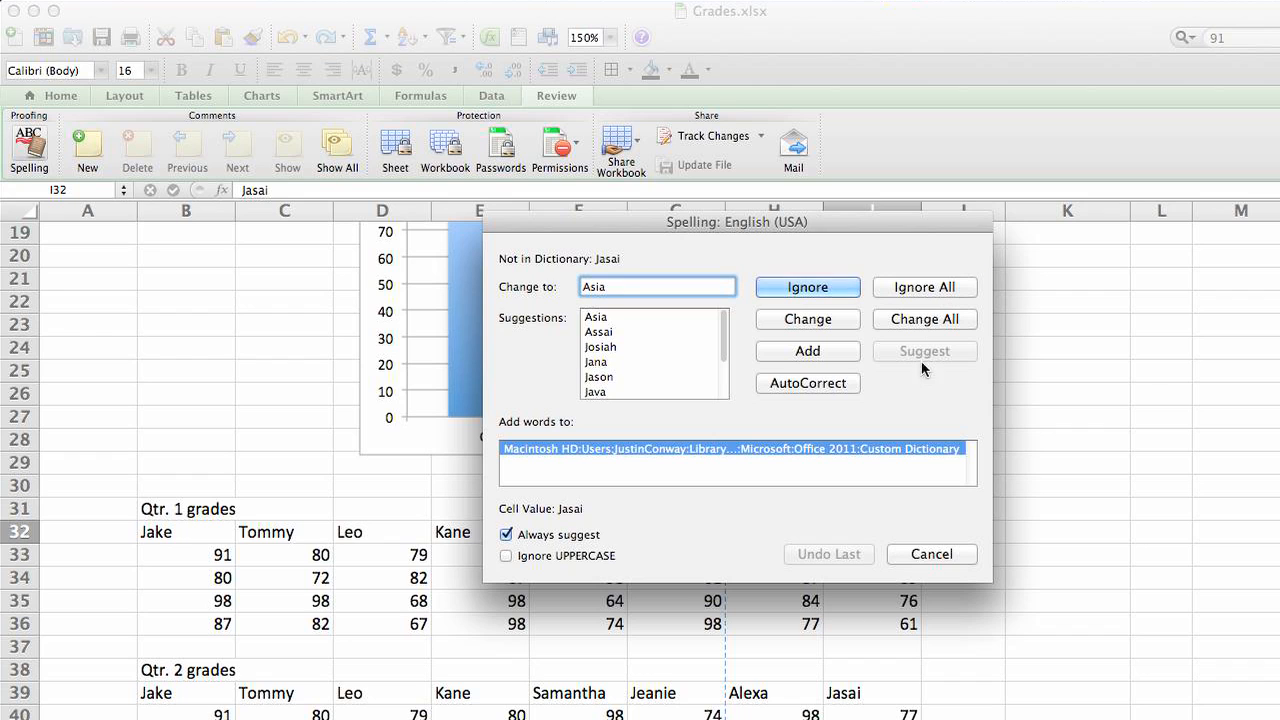
{"action": "left_click", "coordinate": [807, 287]}
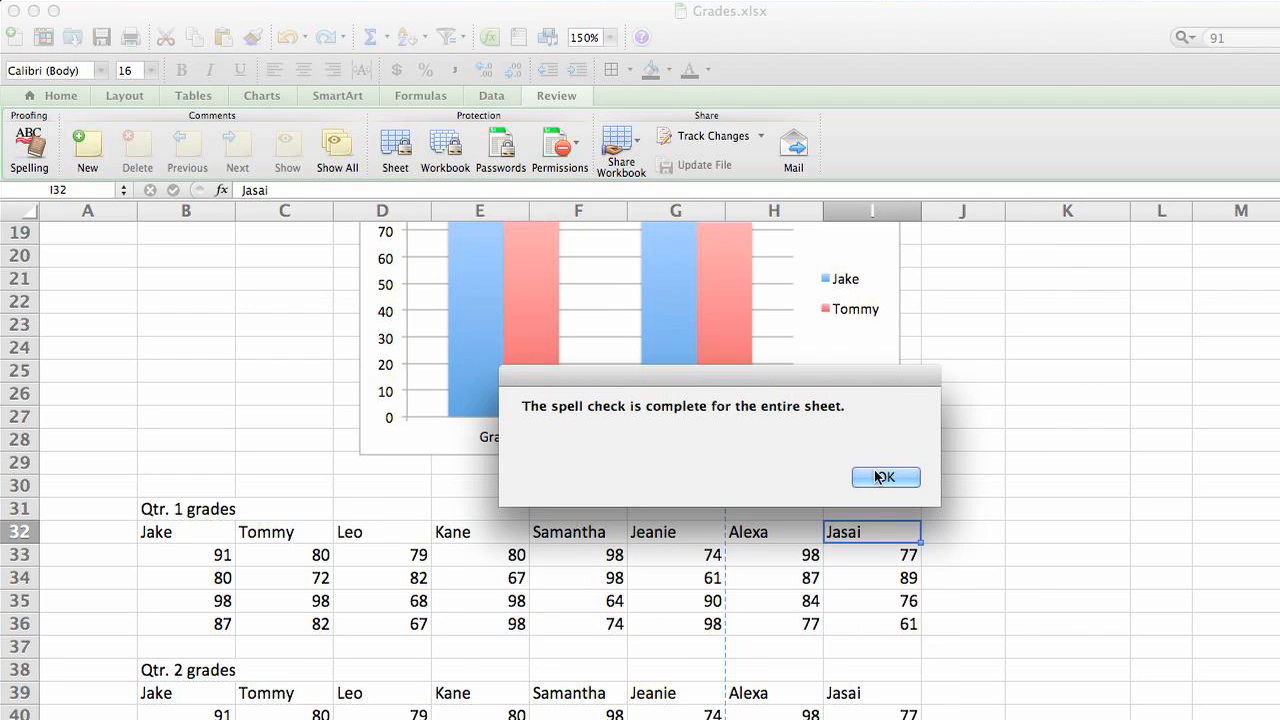
{"action": "left_click", "coordinate": [885, 477]}
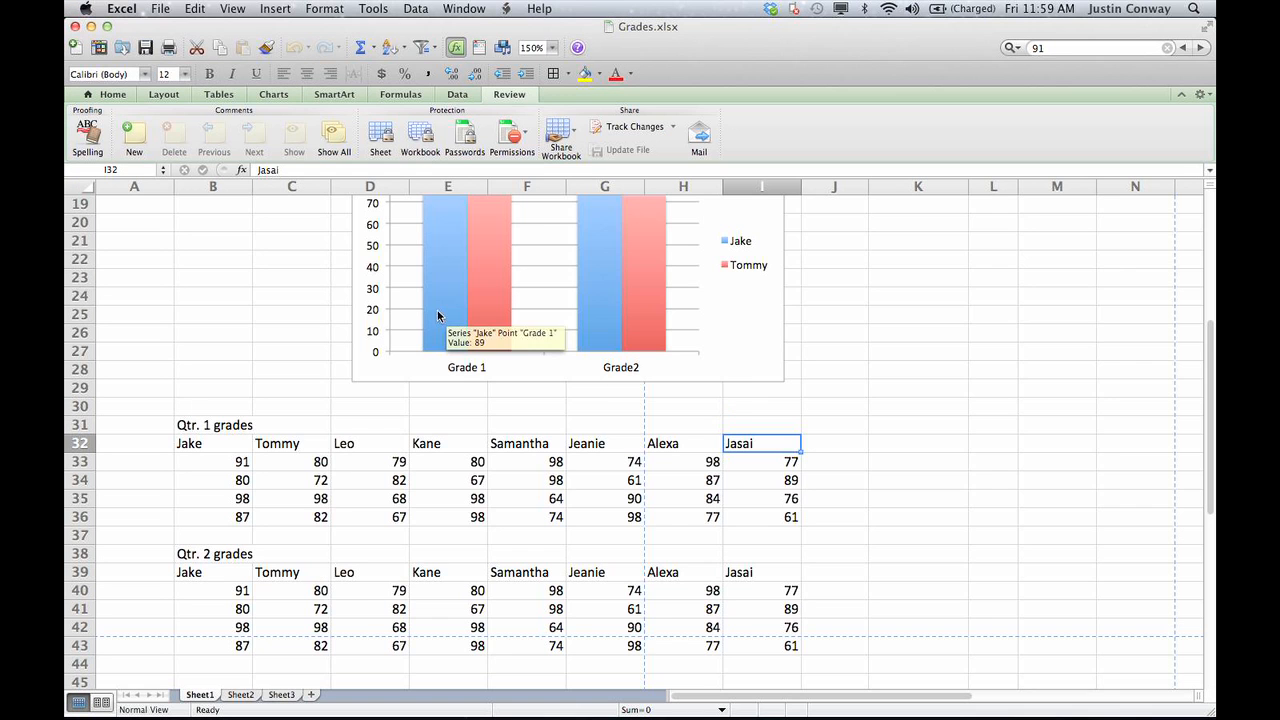
{"action": "scroll", "scroll_direction": "up", "scroll_amount": 3}
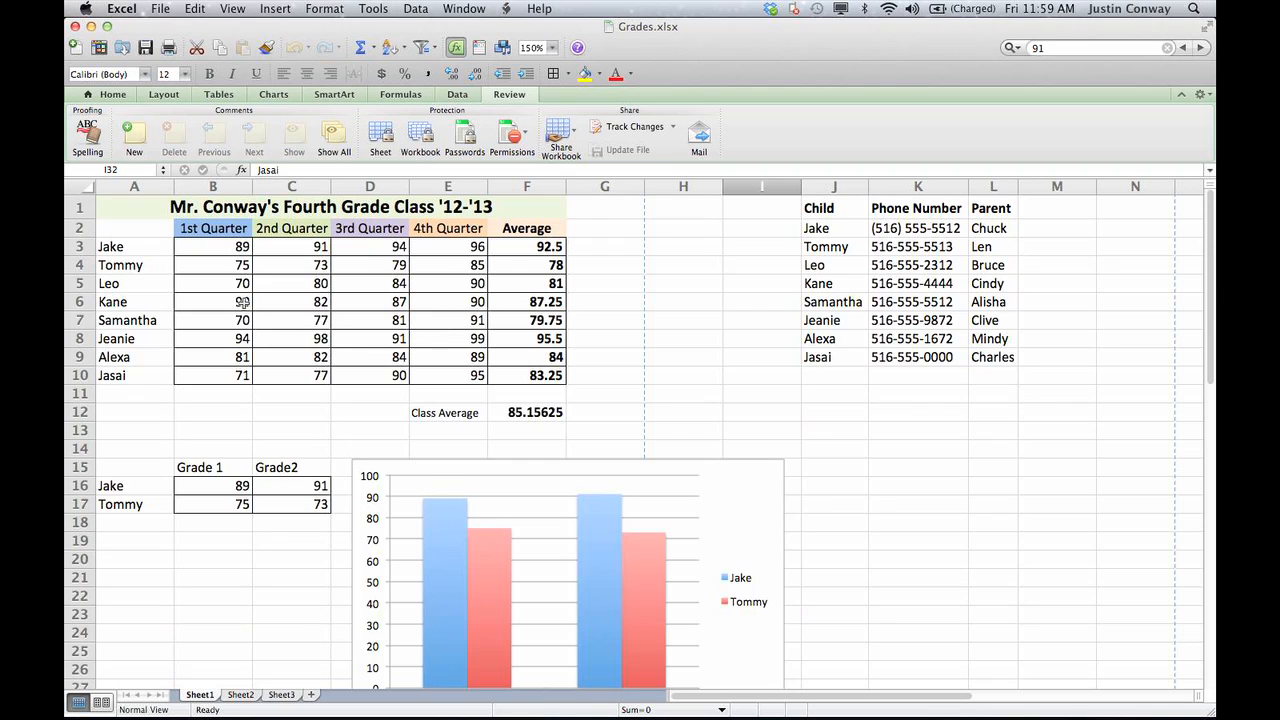
Run Error Checking from the Tools menu and dismiss the completion message
{"action": "left_click", "coordinate": [373, 8]}
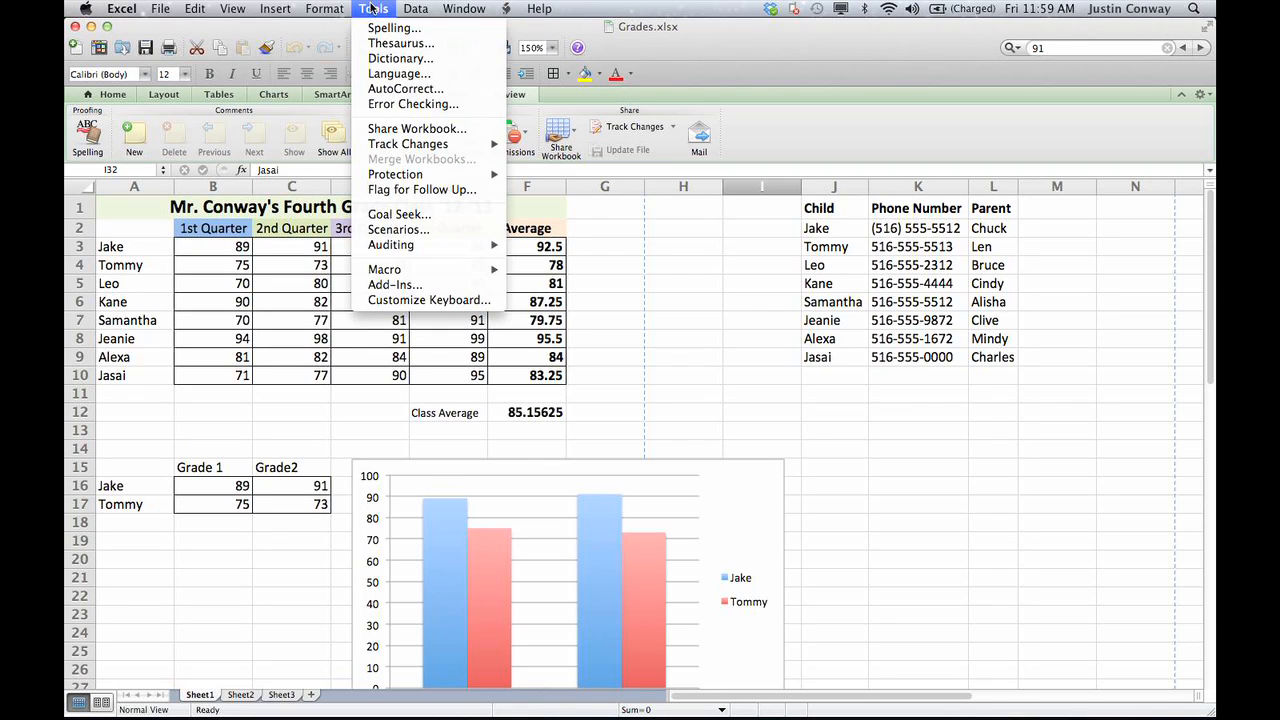
{"action": "mouse_move", "coordinate": [413, 104]}
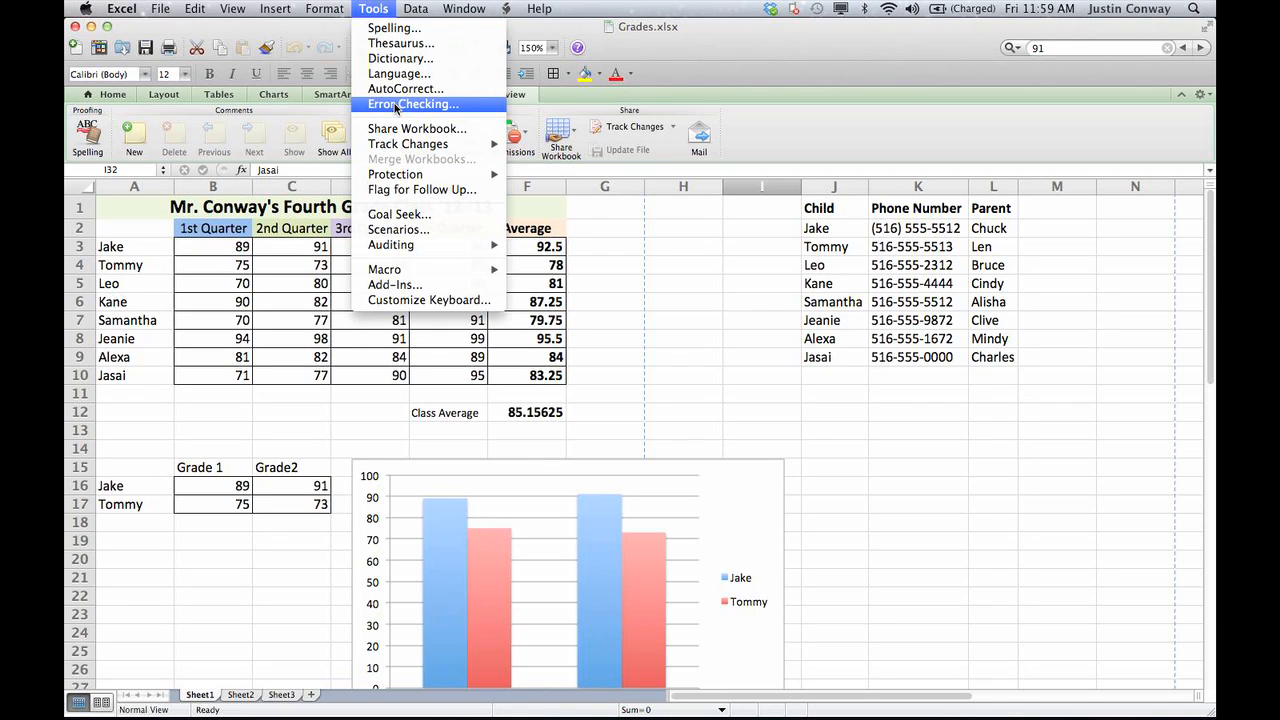
{"action": "left_click", "coordinate": [413, 104]}
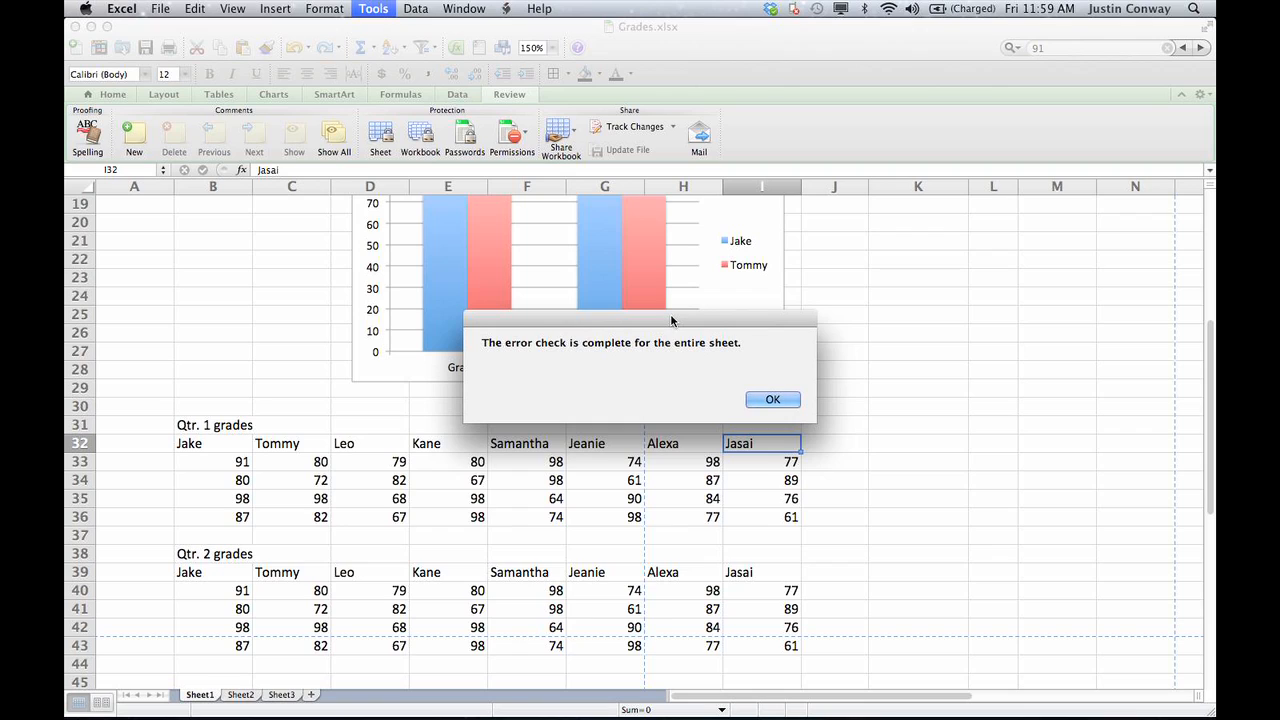
{"action": "mouse_move", "coordinate": [551, 378]}
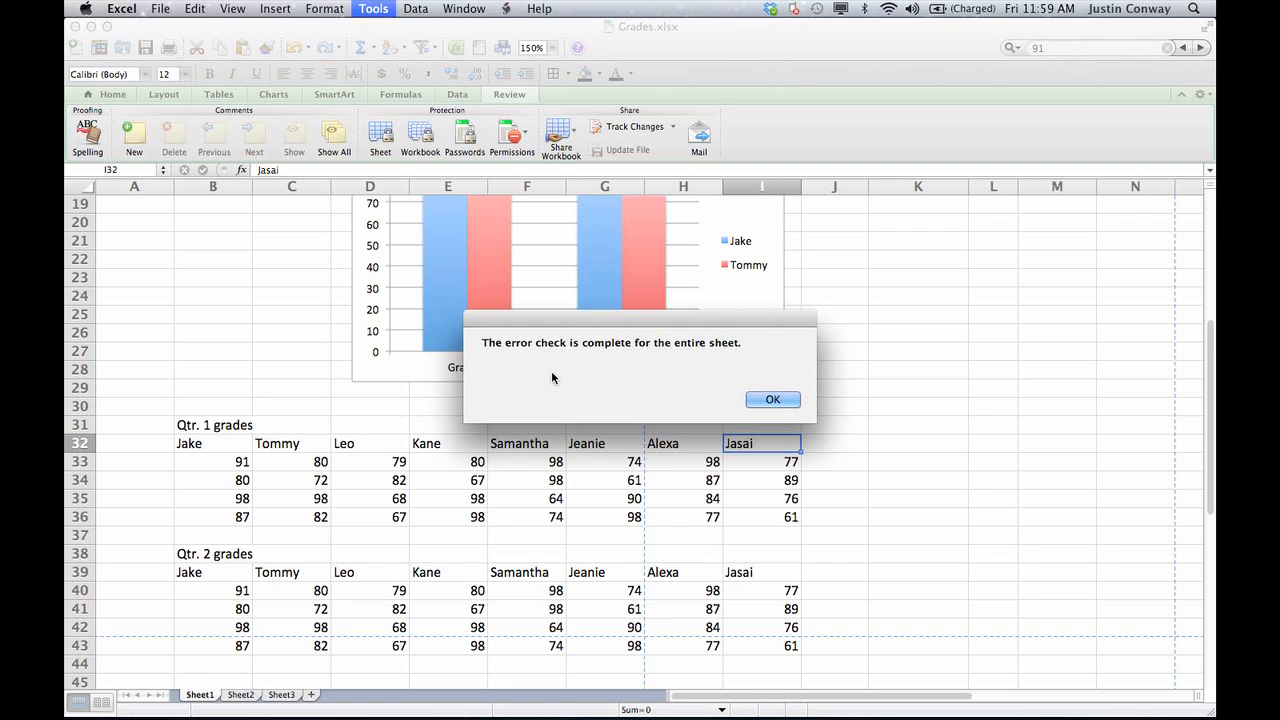
{"action": "mouse_move", "coordinate": [652, 393]}
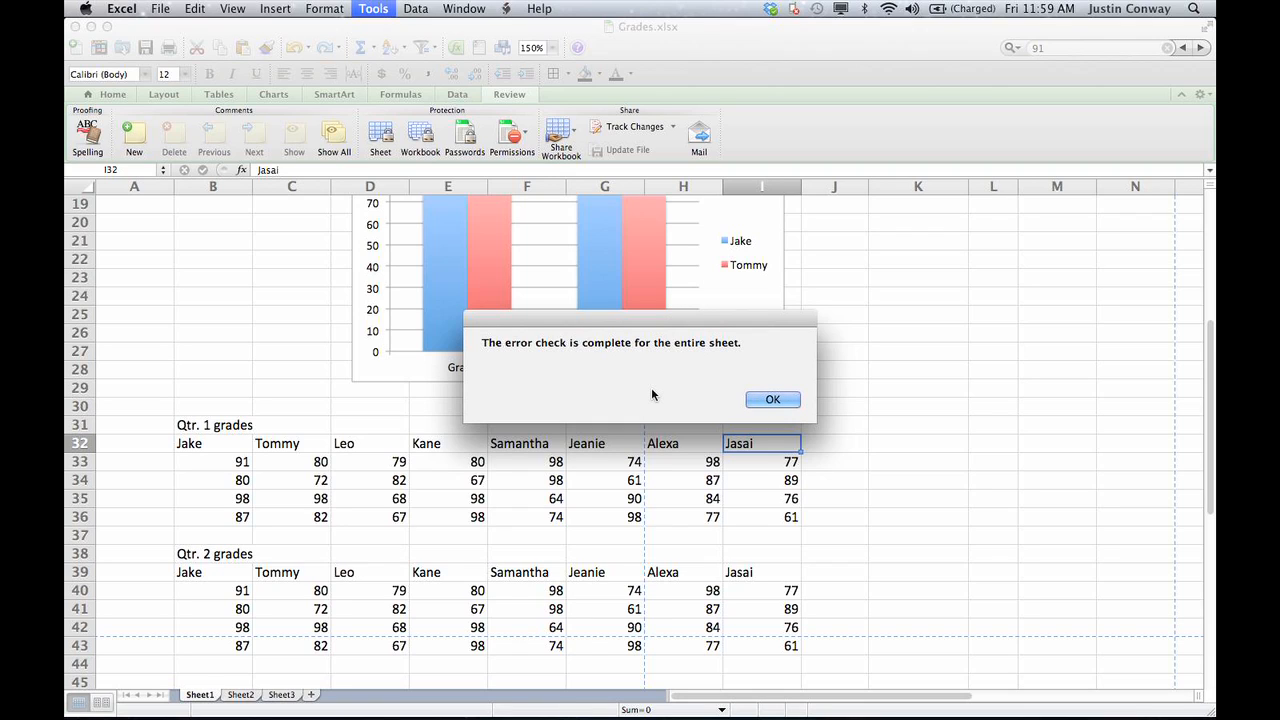
{"action": "left_click", "coordinate": [772, 399]}
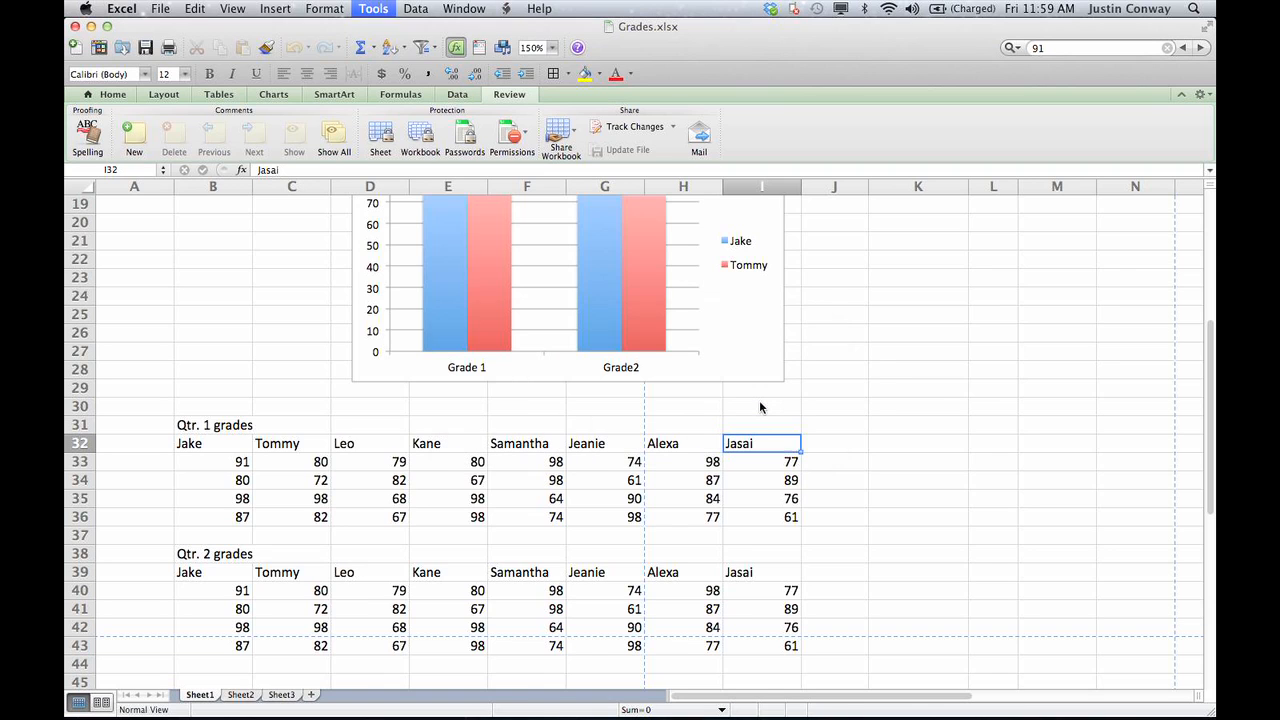
{"action": "mouse_move", "coordinate": [410, 376]}
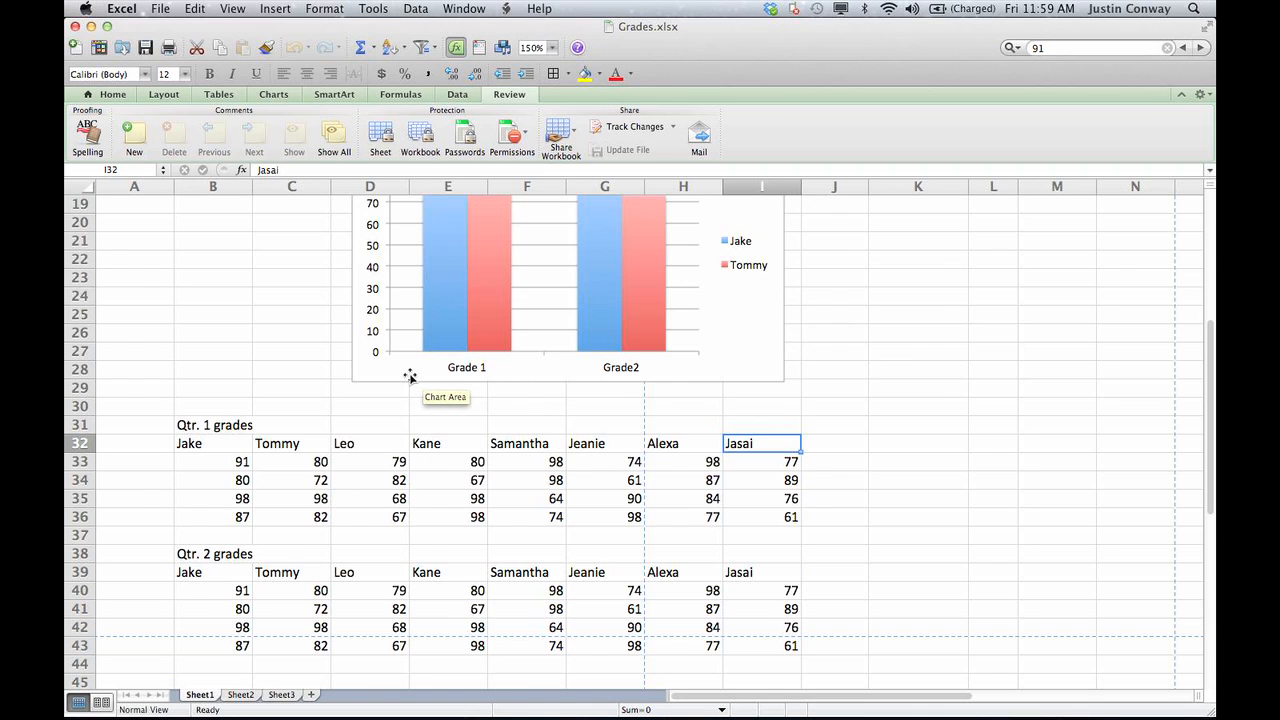
{"action": "scroll", "scroll_direction": "up", "scroll_amount": 3}
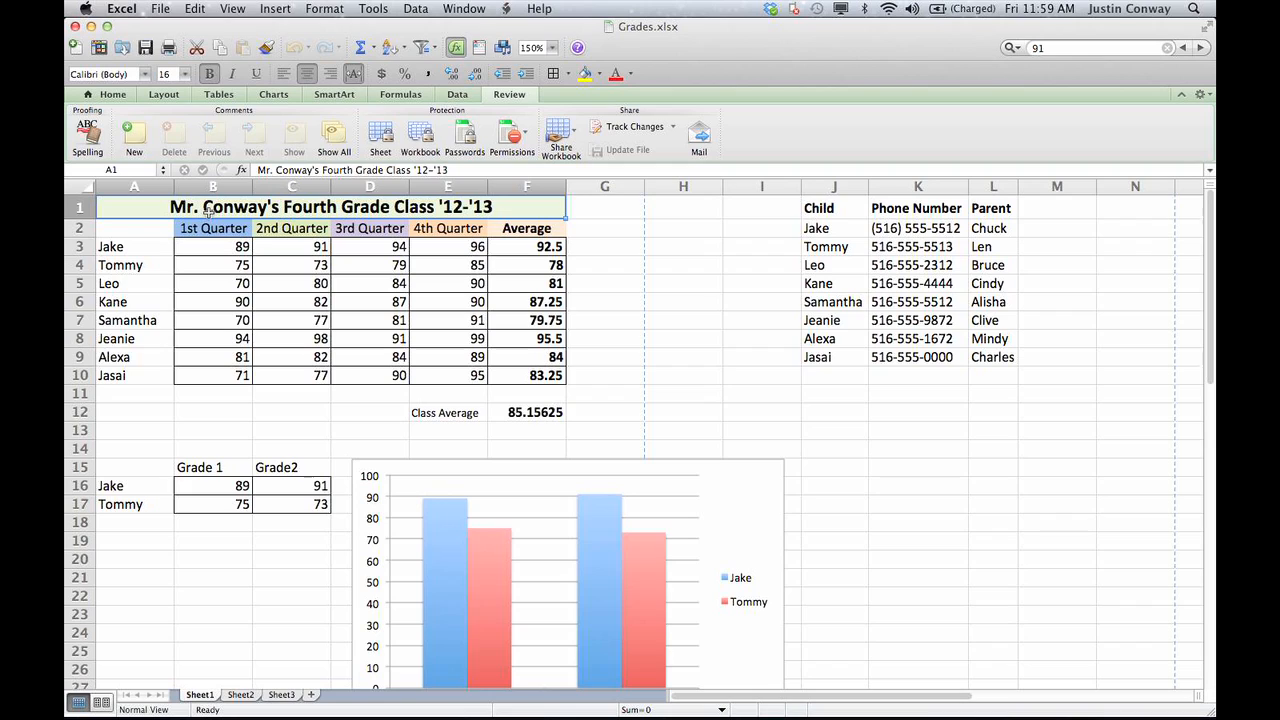
{"action": "mouse_move", "coordinate": [473, 165]}
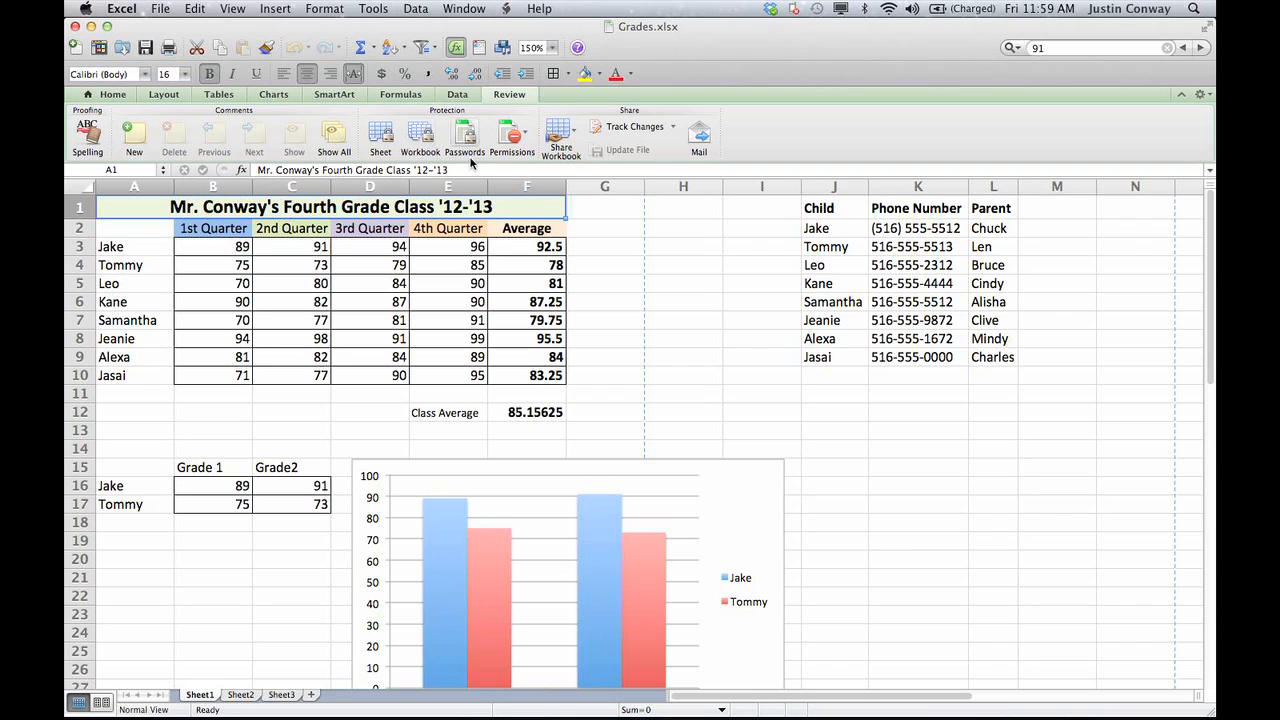
{"action": "mouse_move", "coordinate": [442, 152]}
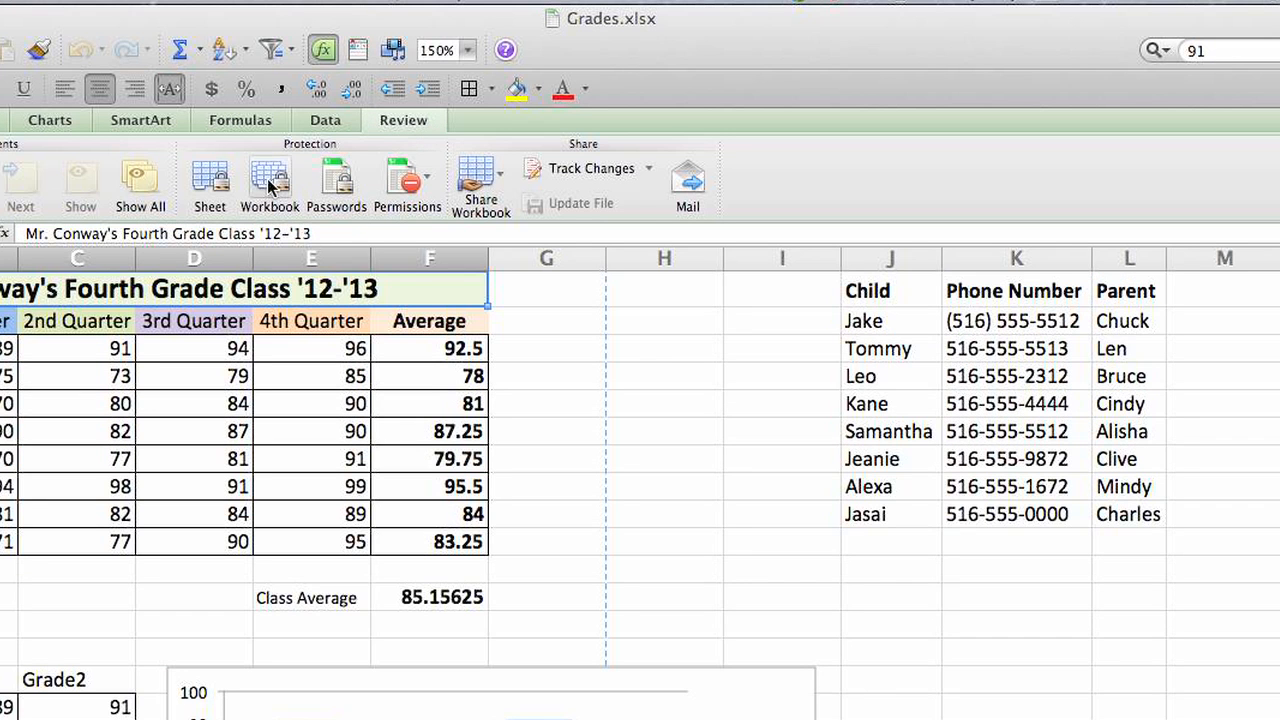
Protect the workbook structure with a verified password
{"action": "left_click", "coordinate": [268, 178]}
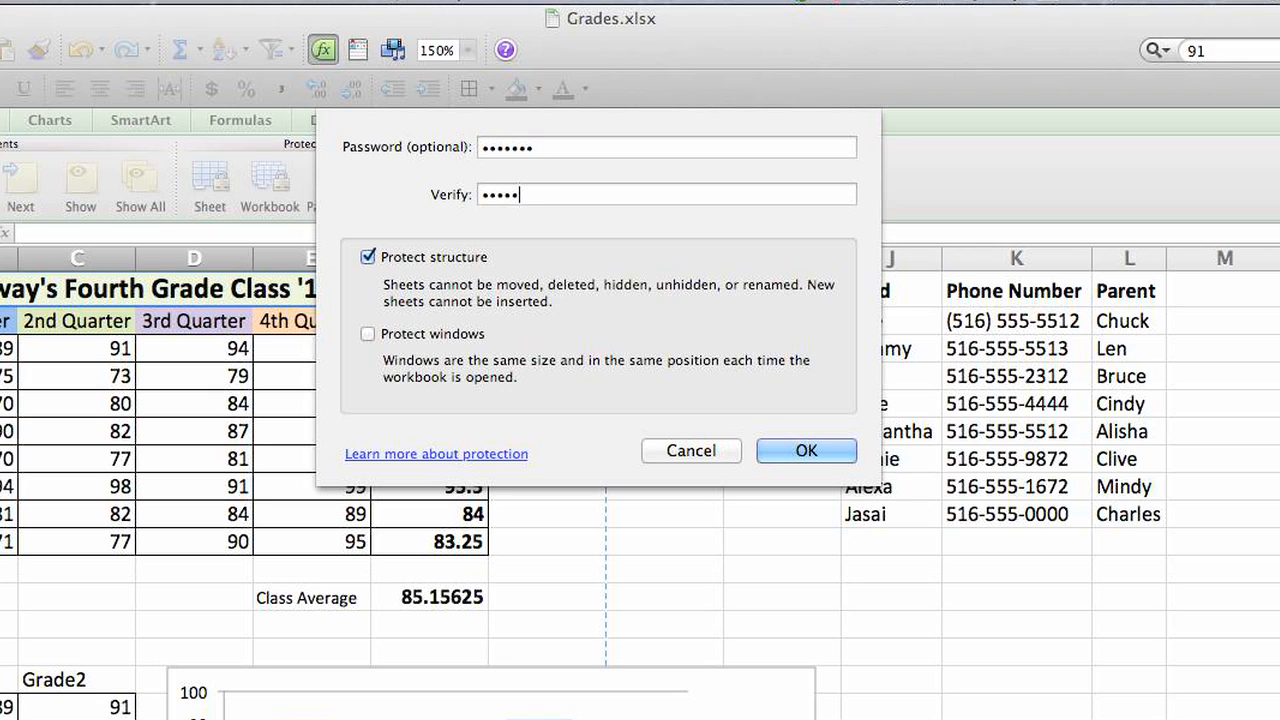
{"action": "left_click", "coordinate": [806, 451]}
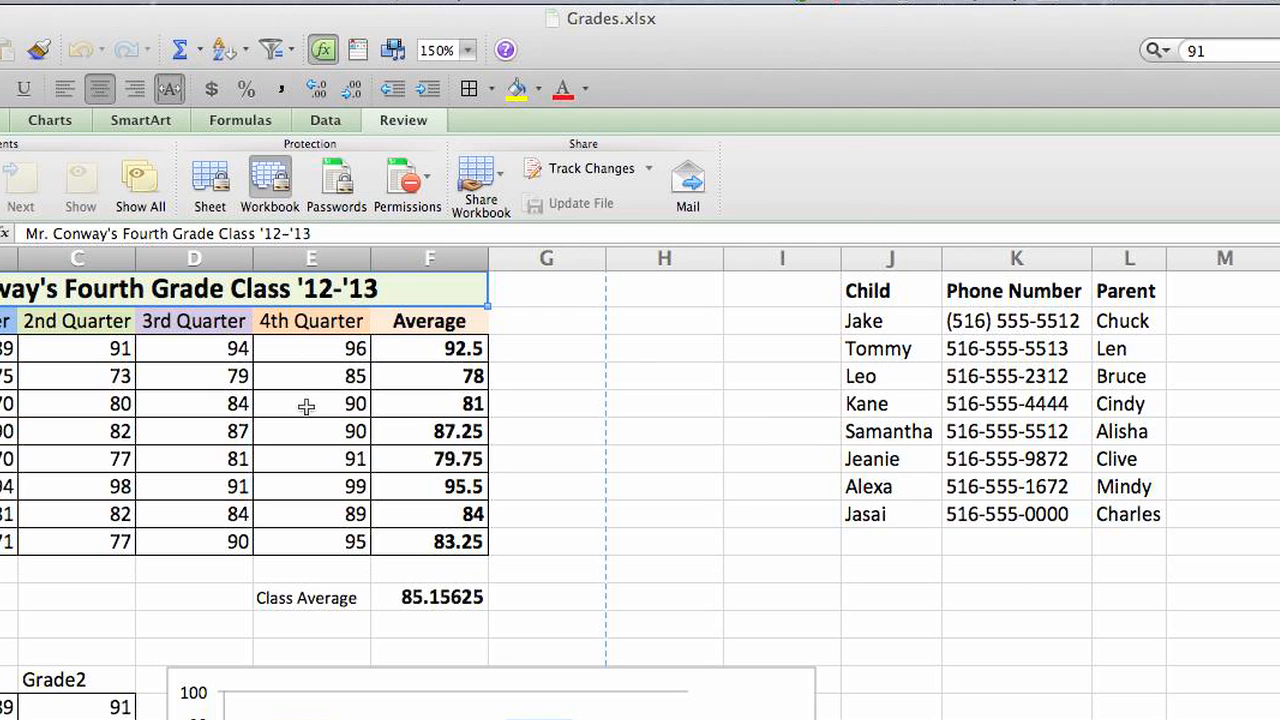
{"action": "mouse_move", "coordinate": [210, 180]}
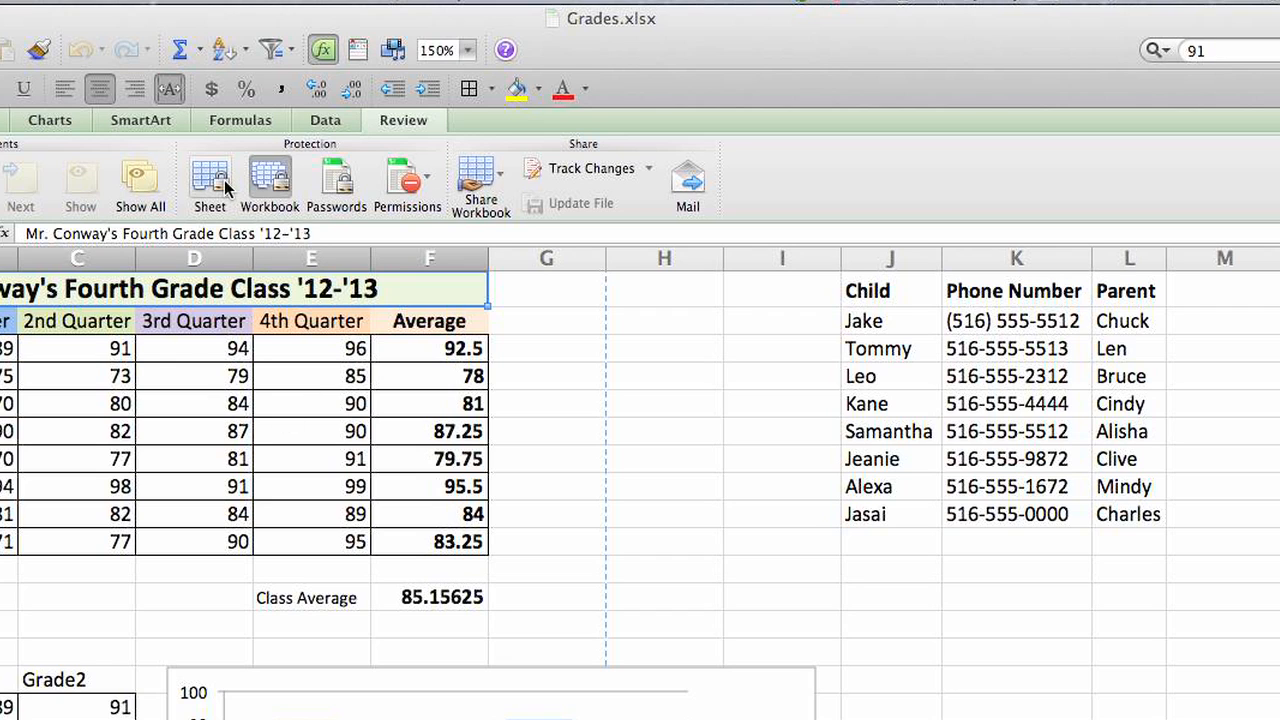
Open the Protect Sheet options for Sheet1
{"action": "left_click", "coordinate": [210, 180]}
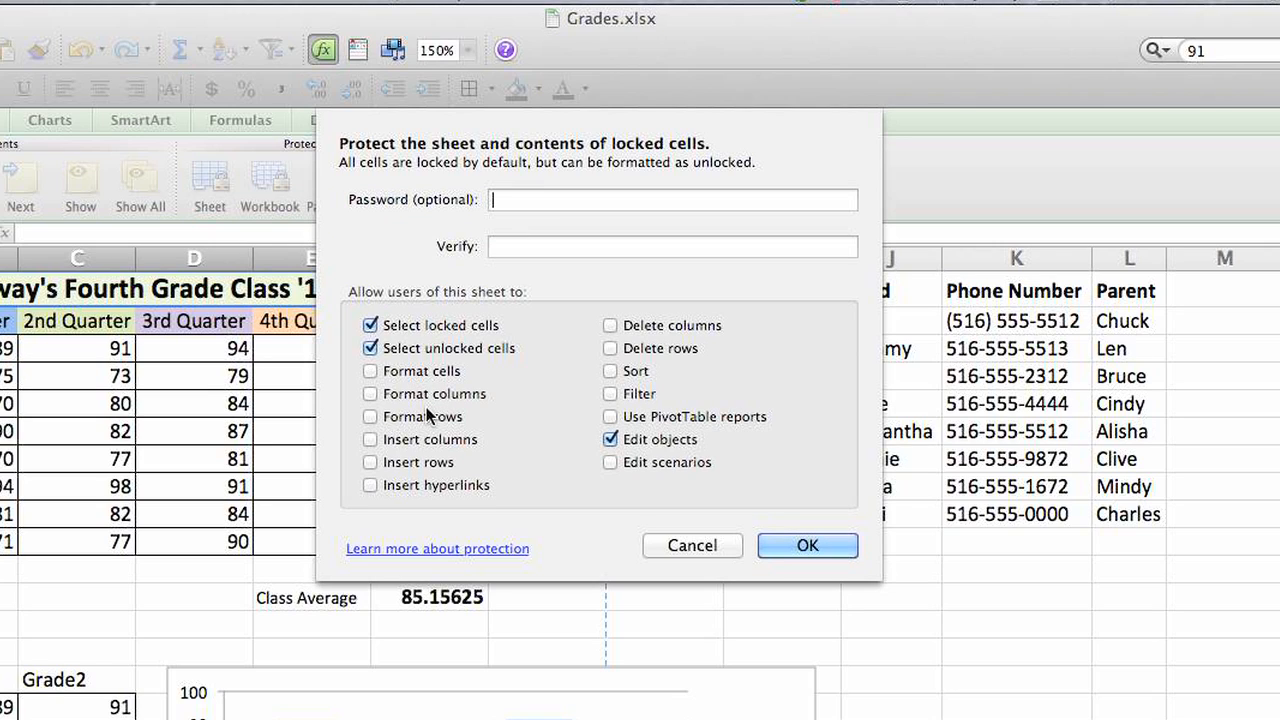
{"action": "mouse_move", "coordinate": [560, 447]}
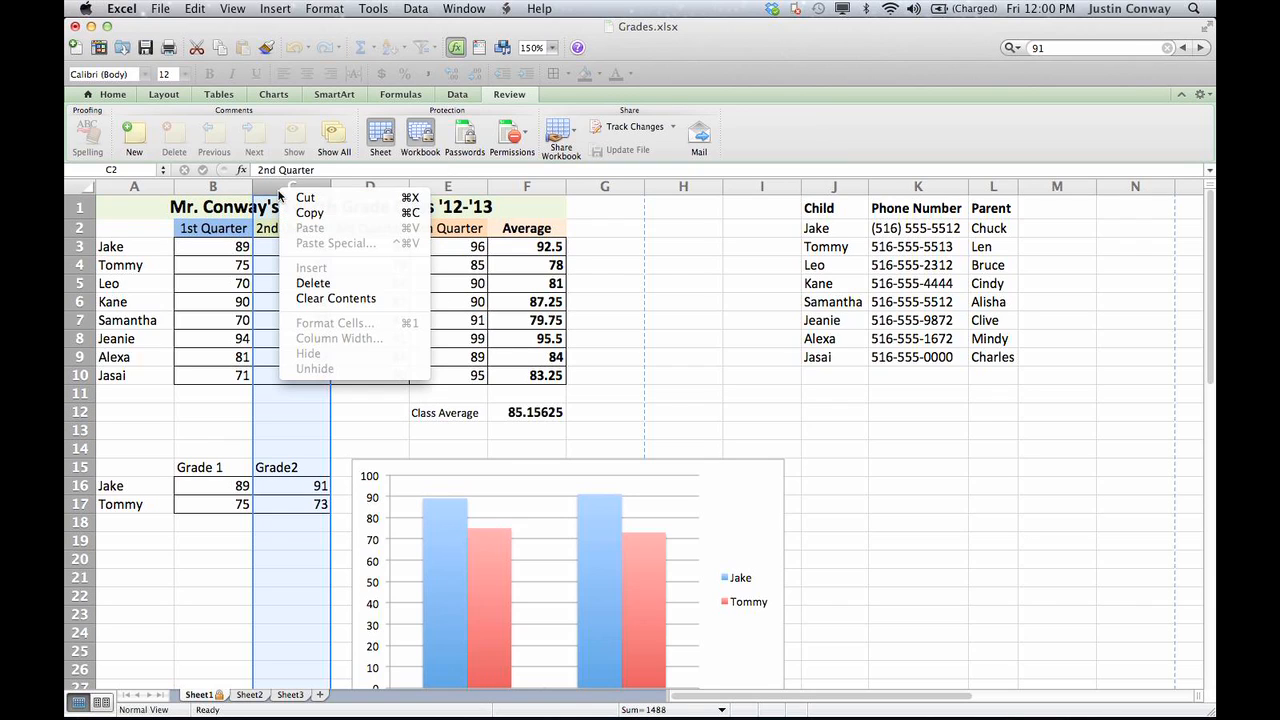
Try deleting the 2nd Quarter column, triggering the locked-cells warning
{"action": "left_click", "coordinate": [313, 283]}
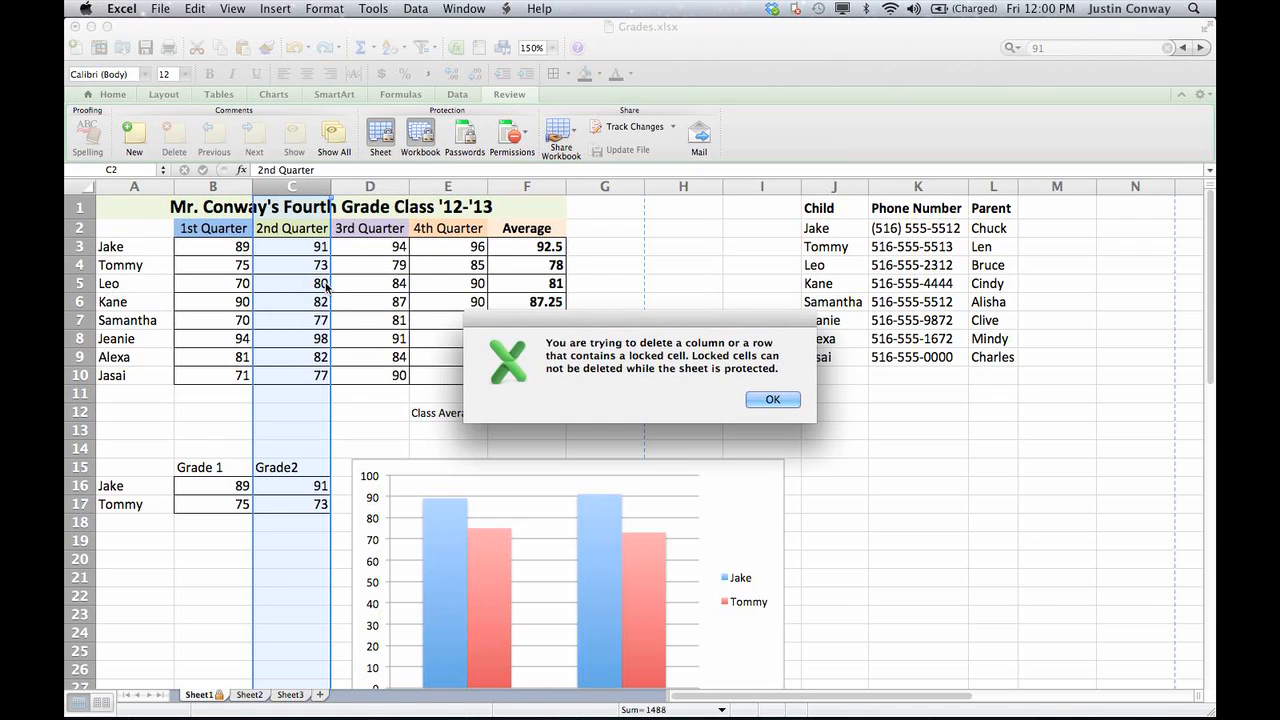